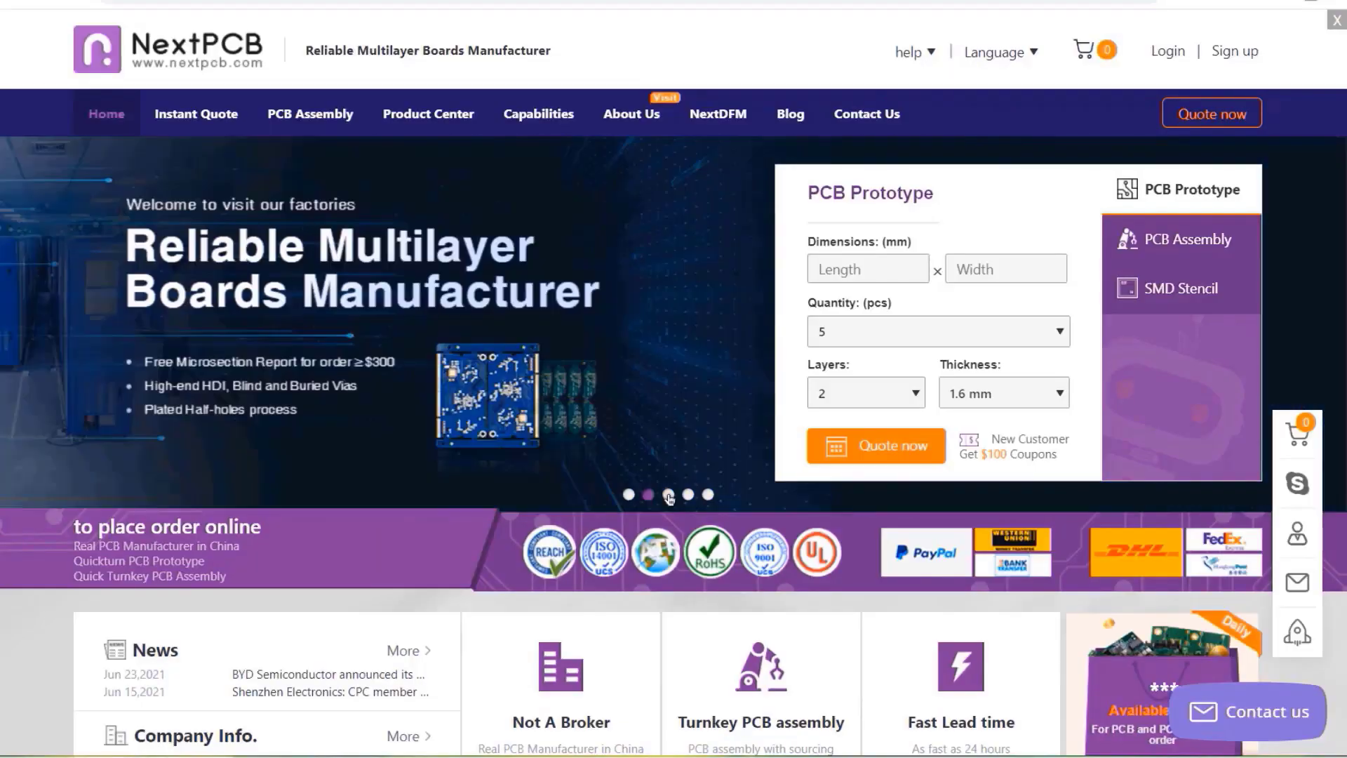
Bring the HOT offer cards into view and highlight the Trial PCB Order and another offer title.
{"action": "scroll", "scroll_direction": "down", "scroll_amount": 3}
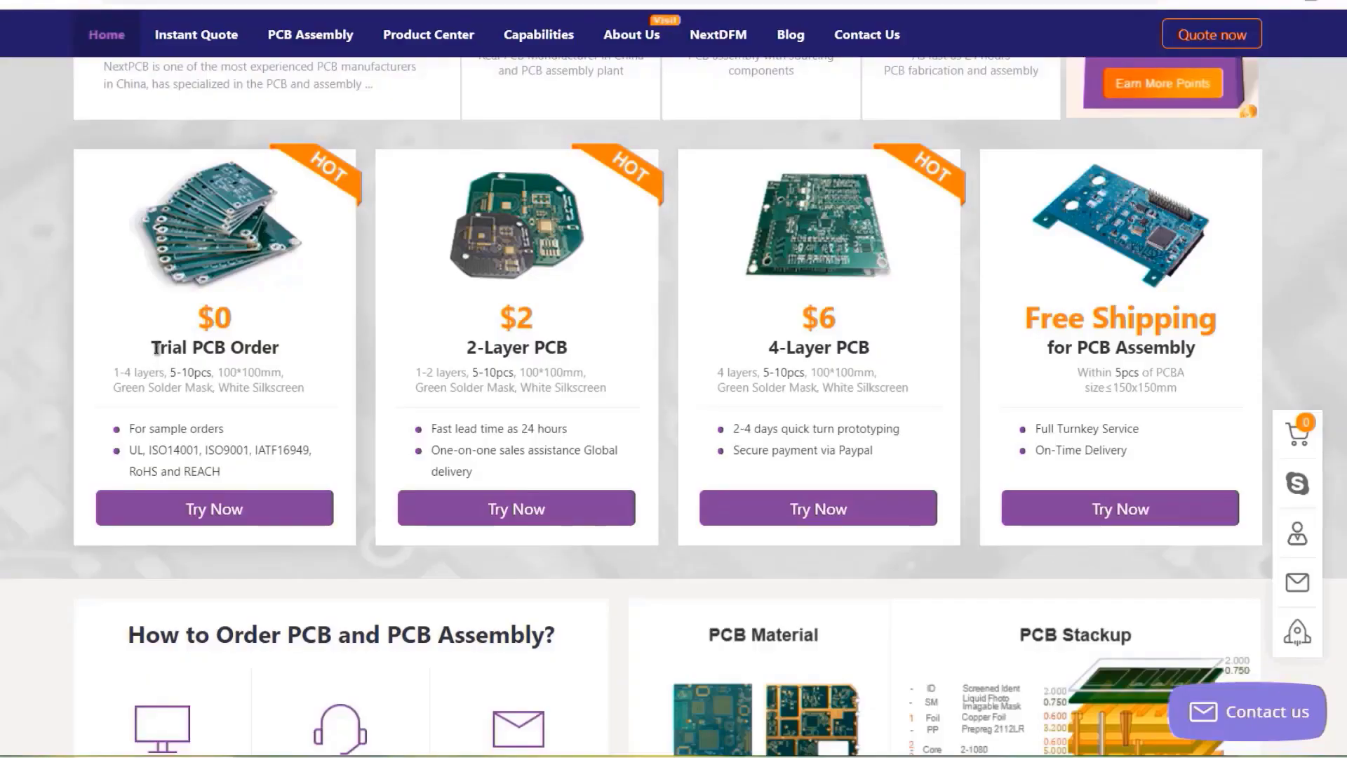
{"action": "double_click", "coordinate": [213, 346]}
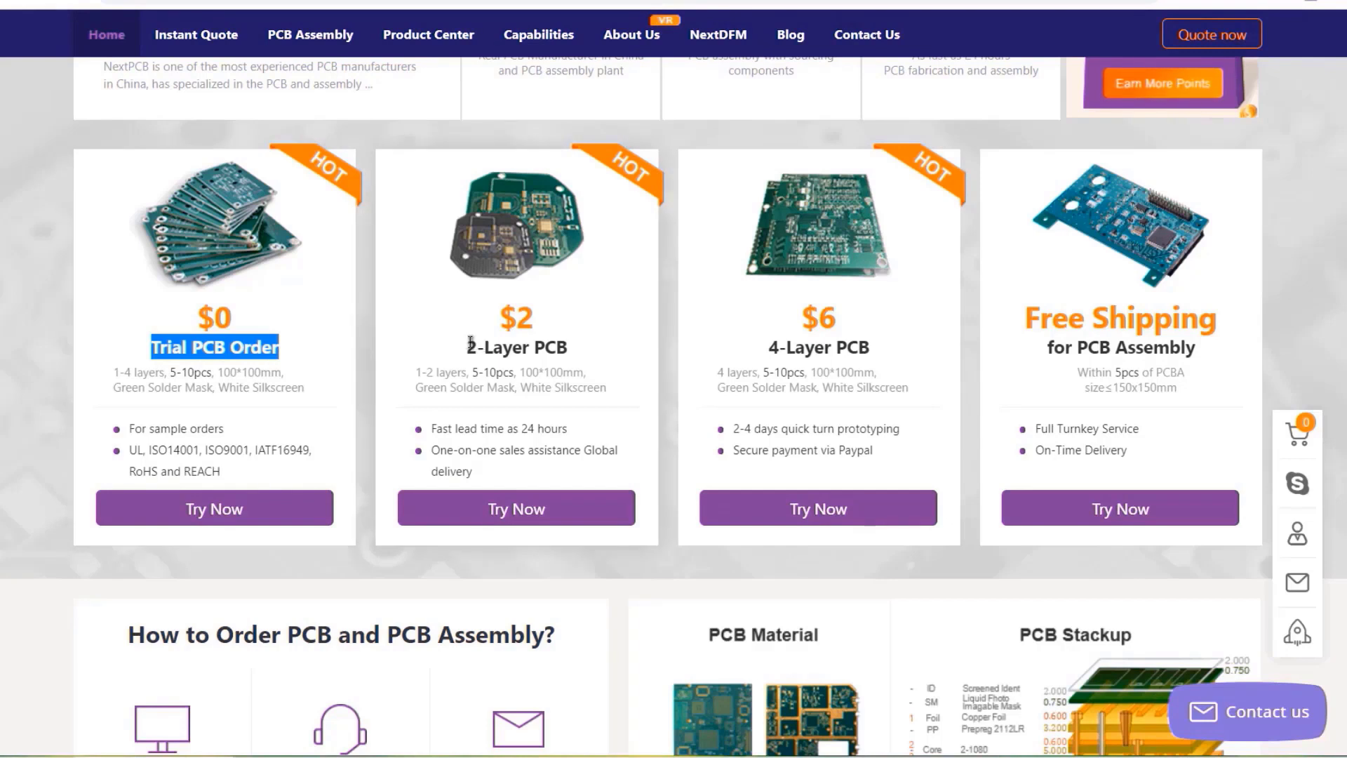
{"action": "double_click", "coordinate": [816, 347]}
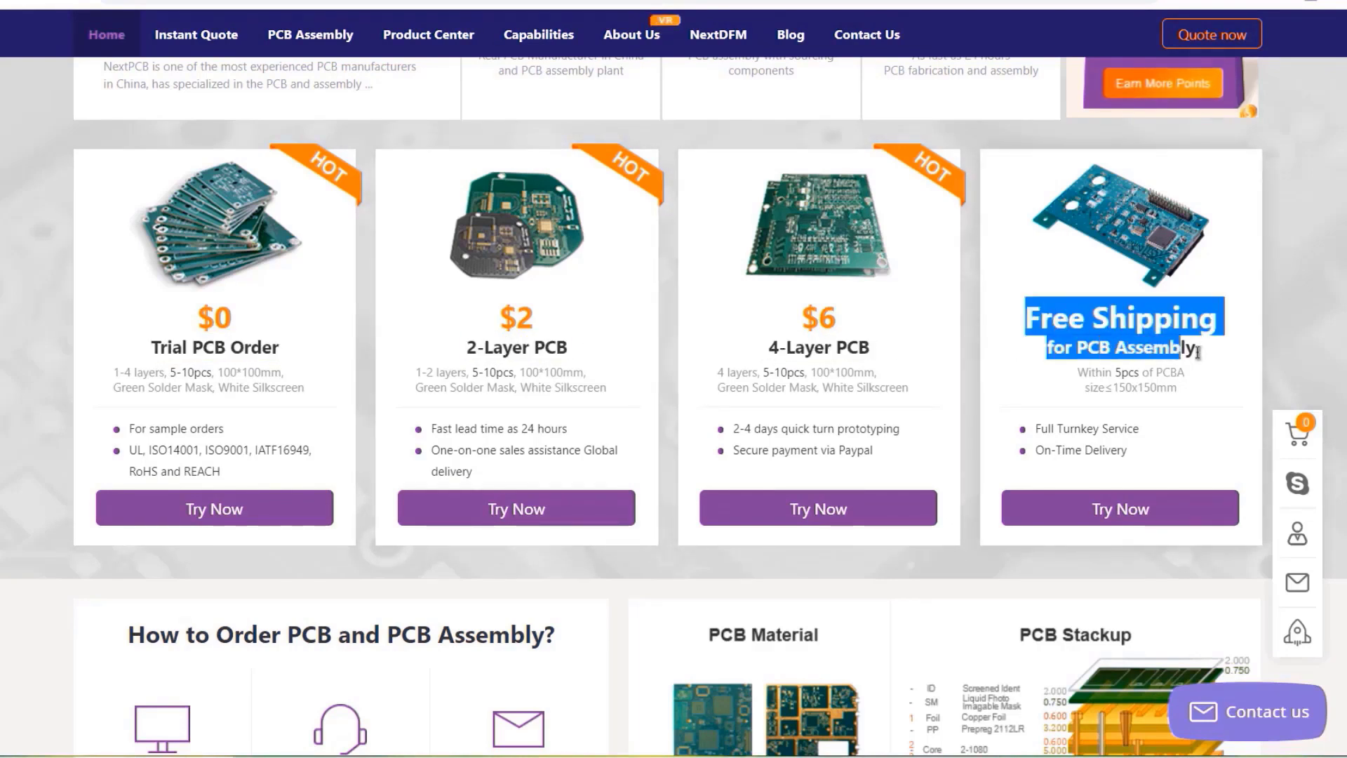
{"action": "left_click", "coordinate": [167, 21]}
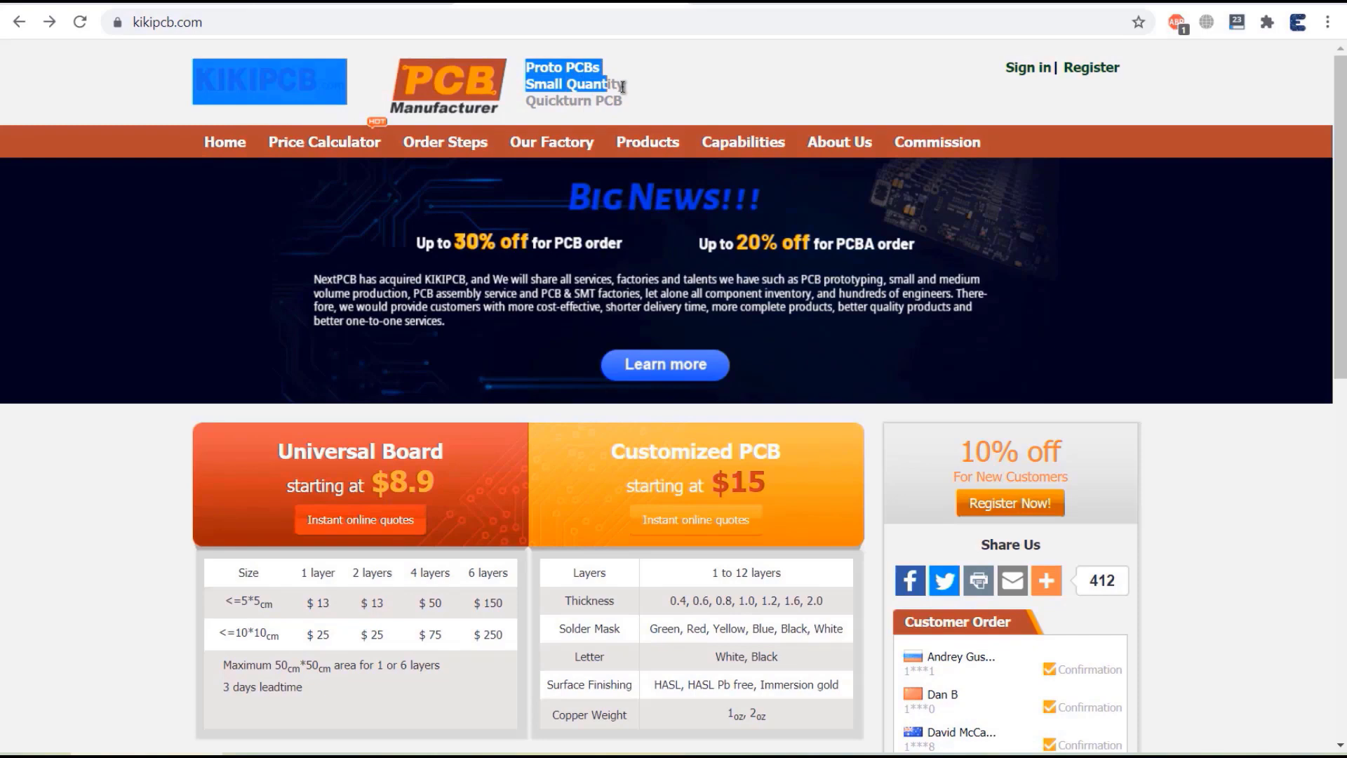
Show the KIKIPCB homepage with the NextPCB acquisition notice and clear the highlighted tagline.
{"action": "left_click", "coordinate": [1027, 67]}
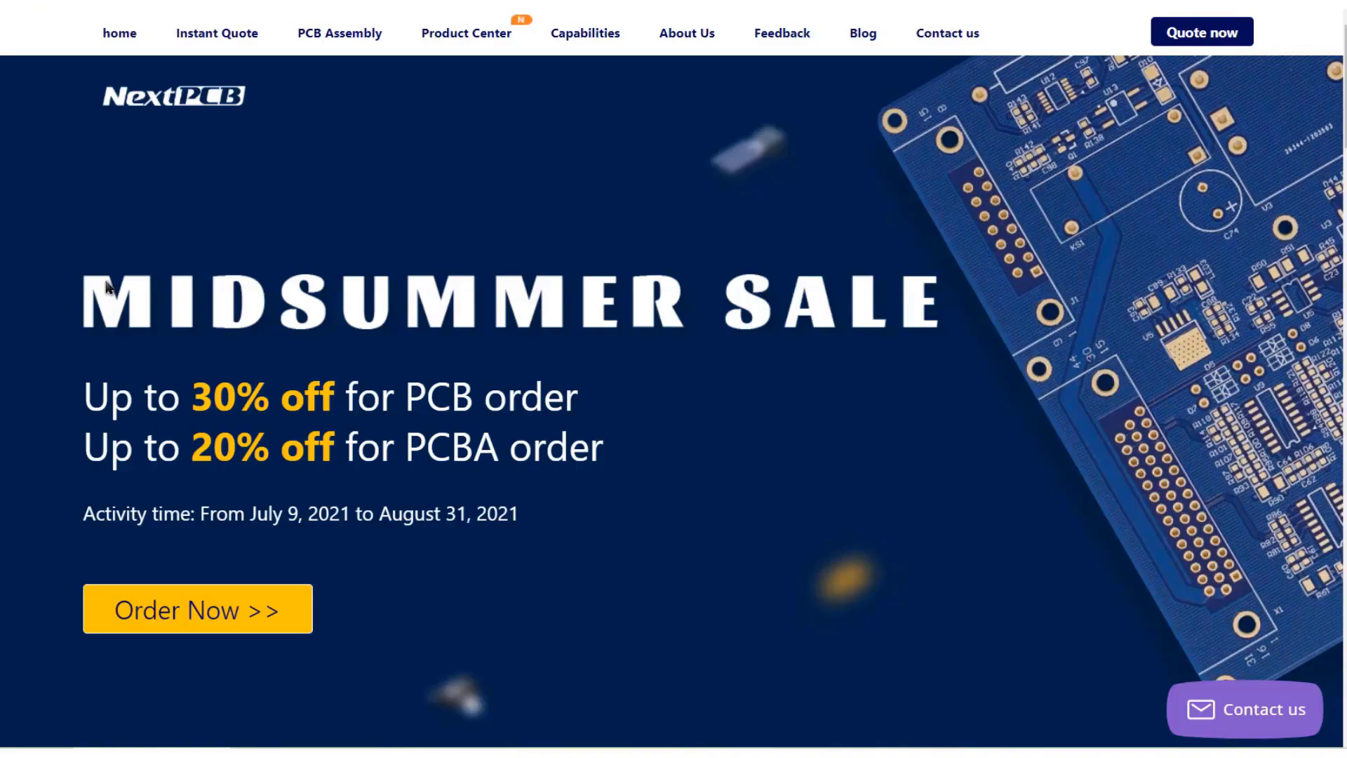
{"action": "mouse_move", "coordinate": [351, 317]}
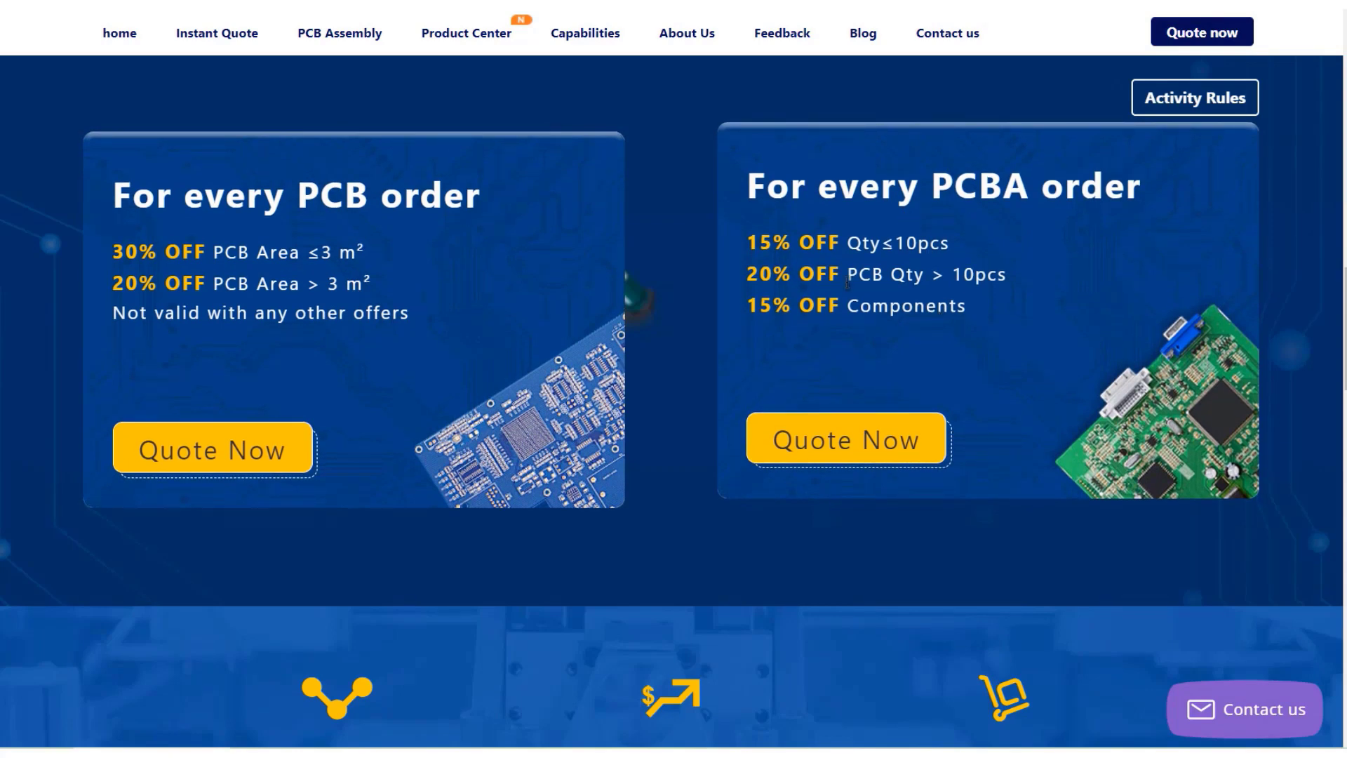
{"action": "mouse_move", "coordinate": [717, 372]}
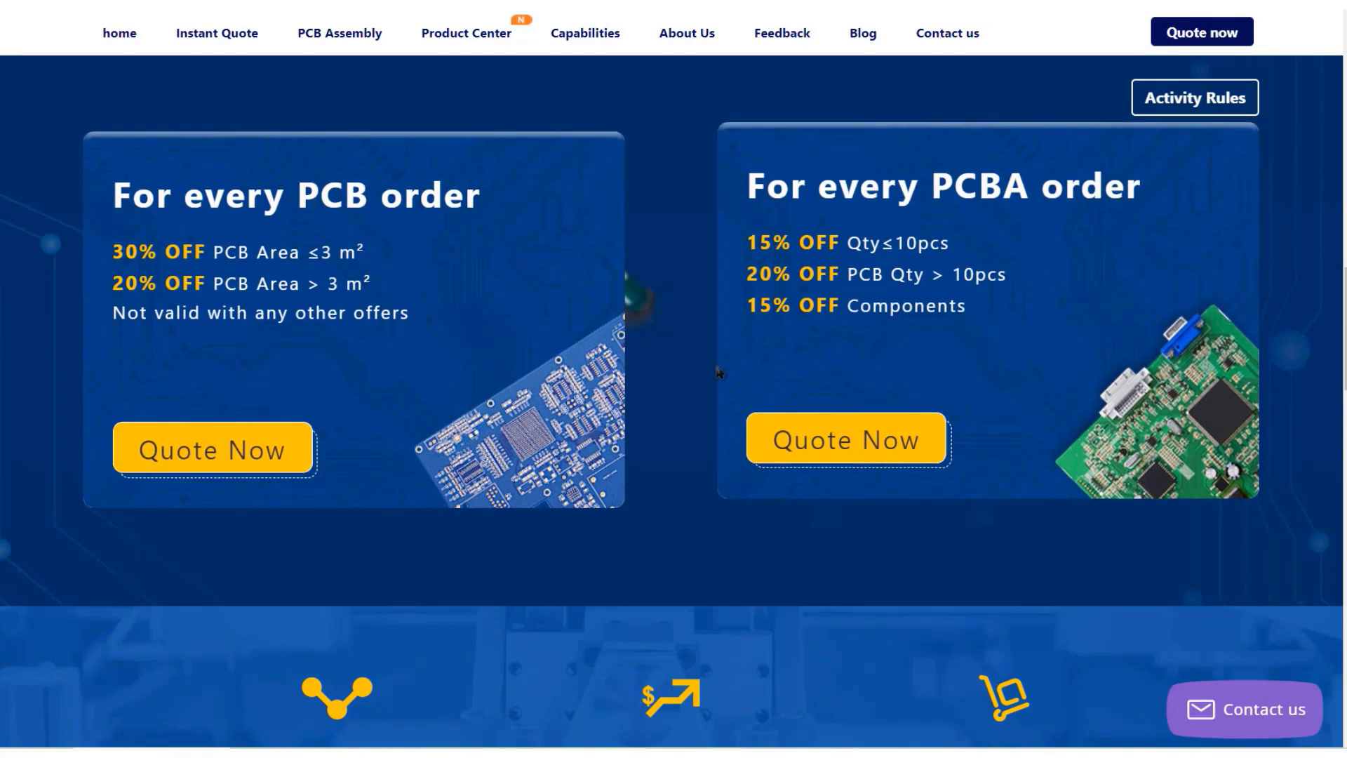